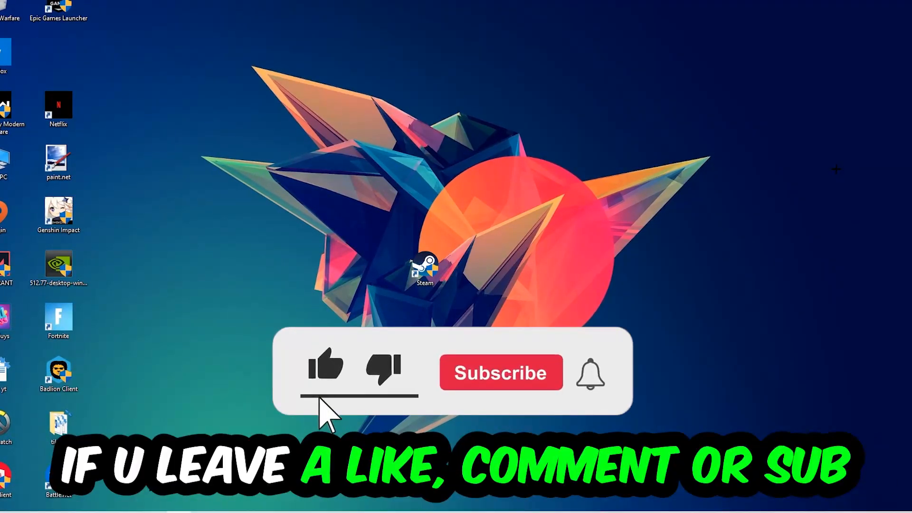
Step: Select the Steam desktop shortcut and bring up the taskbar menu that lists Task Manager
click(503, 372)
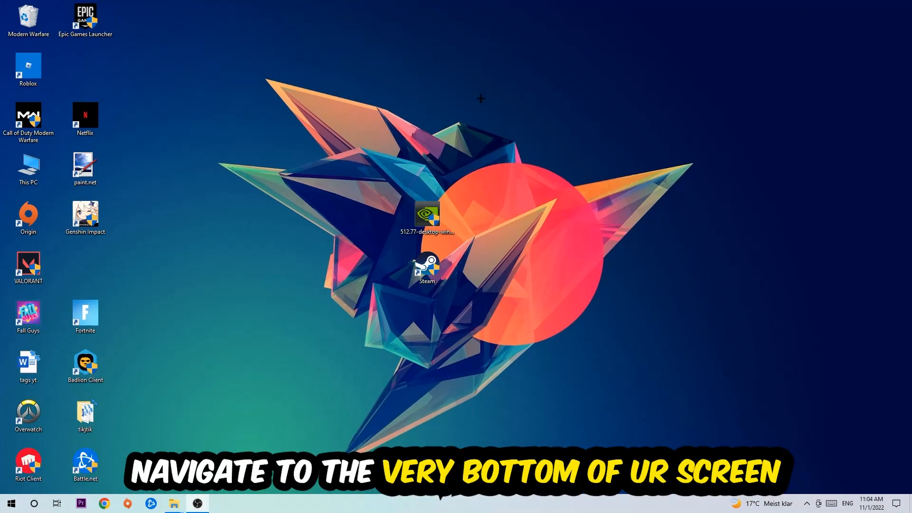
click(428, 266)
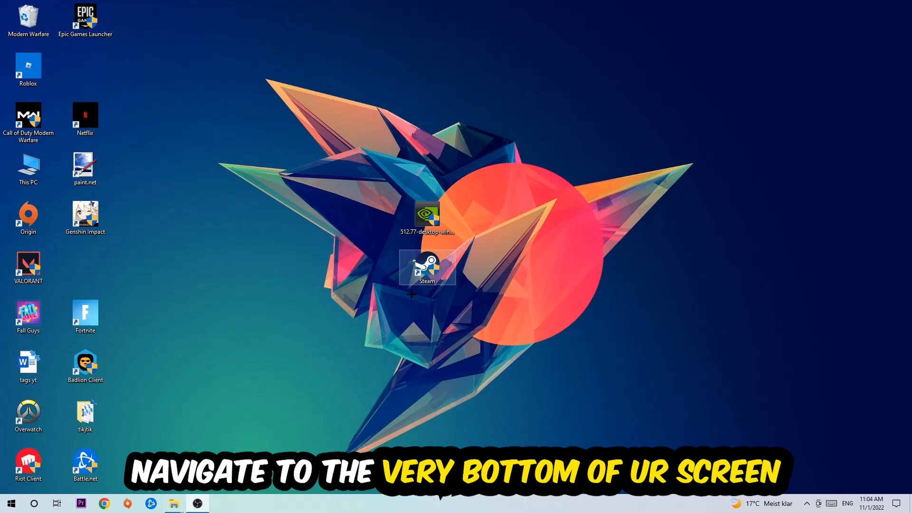
right_click(408, 503)
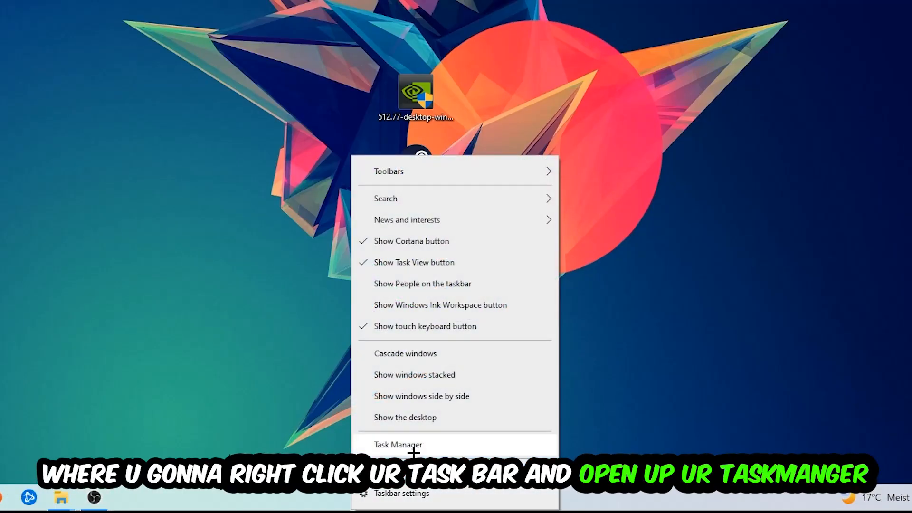
Step: Launch Task Manager and check the DPHelper Application process in the Processes list
click(396, 445)
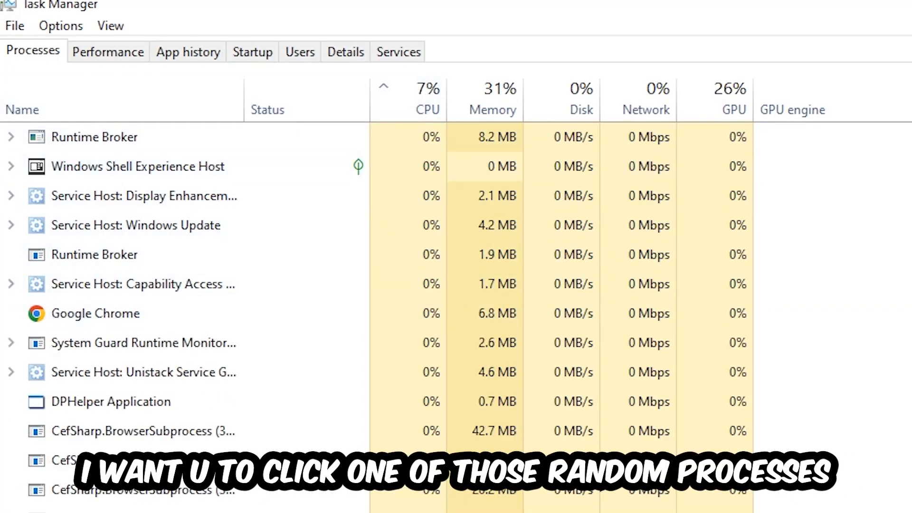
click(112, 402)
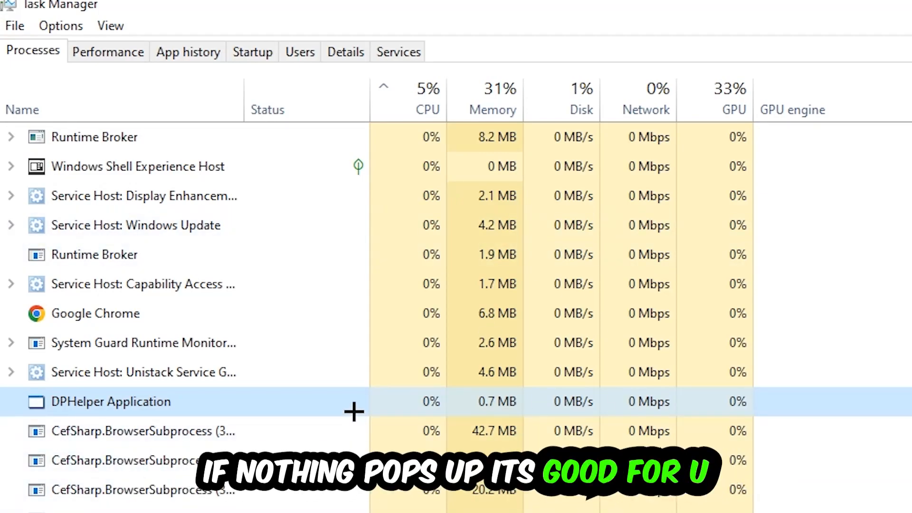
scroll(down, 3)
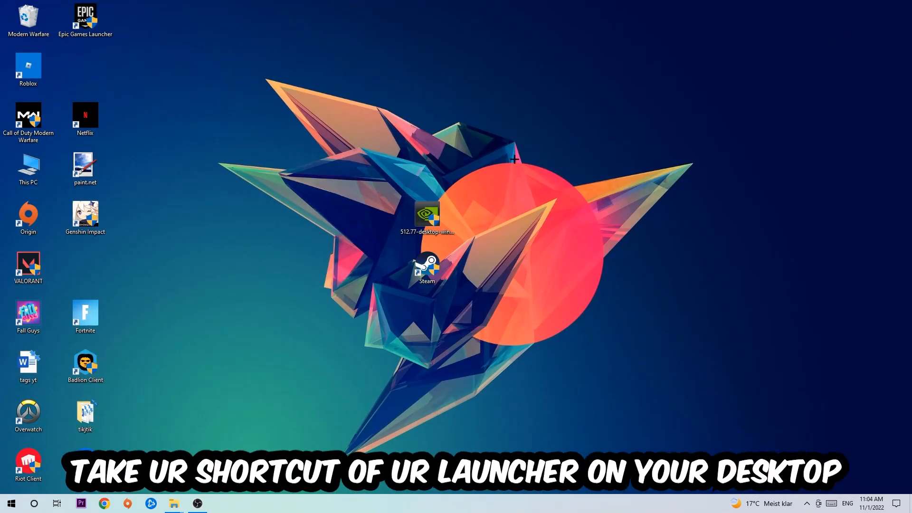
Step: Drag the Steam shortcut higher on the desktop and bring up its context menu with Properties
click(426, 270)
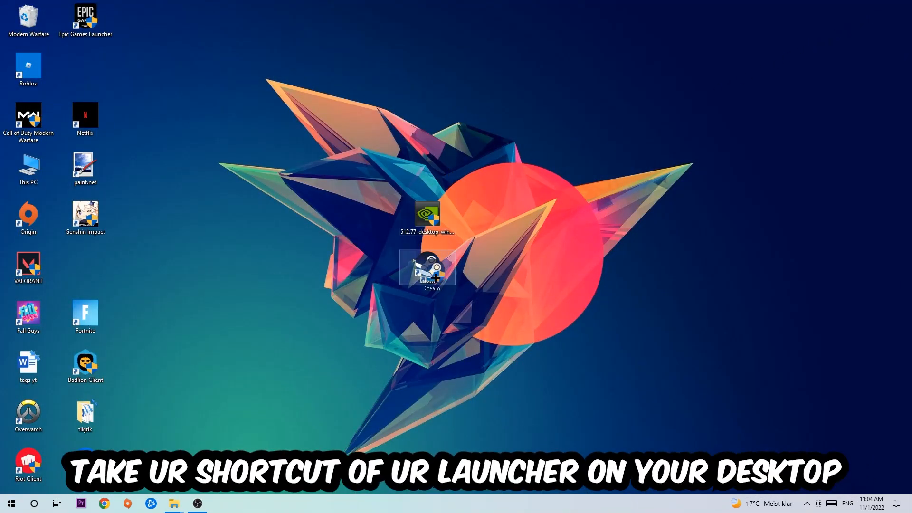
drag(431, 271, 540, 169)
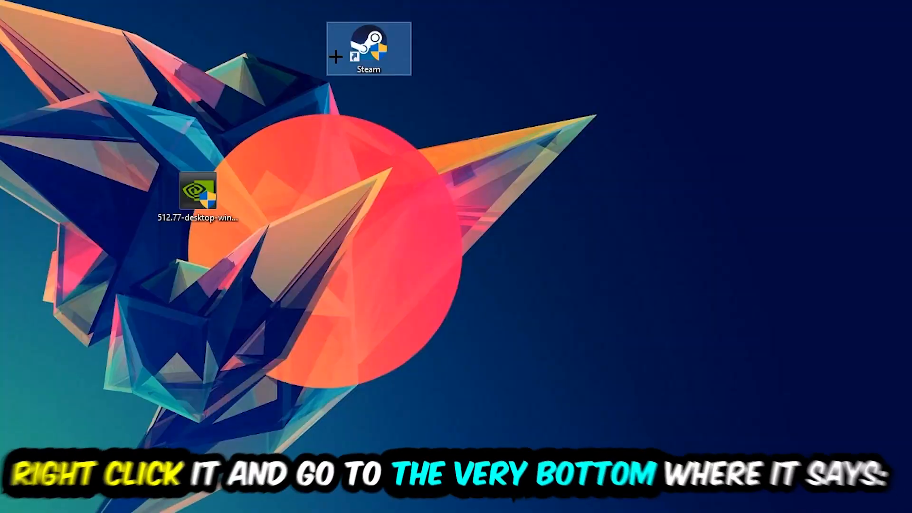
right_click(366, 43)
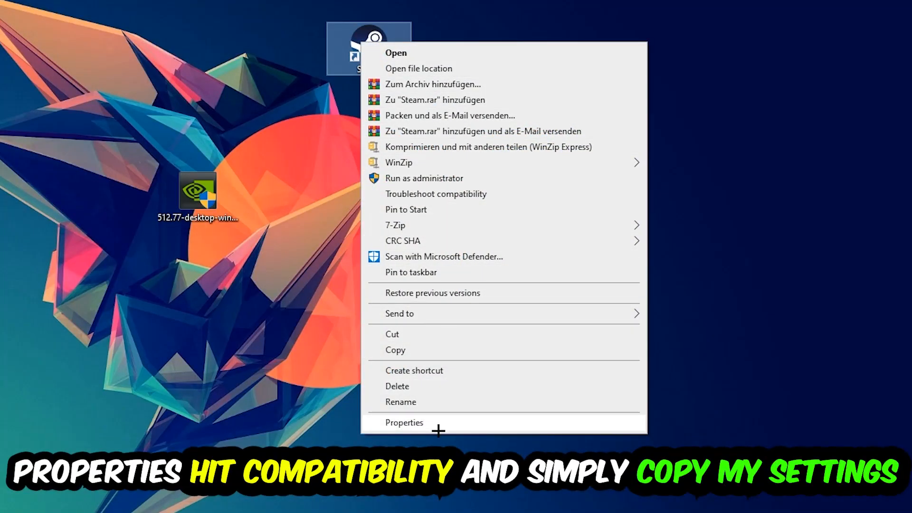
Step: In Steam's Compatibility properties, set Windows 8 compatibility mode and Run as administrator, then confirm with OK
click(405, 422)
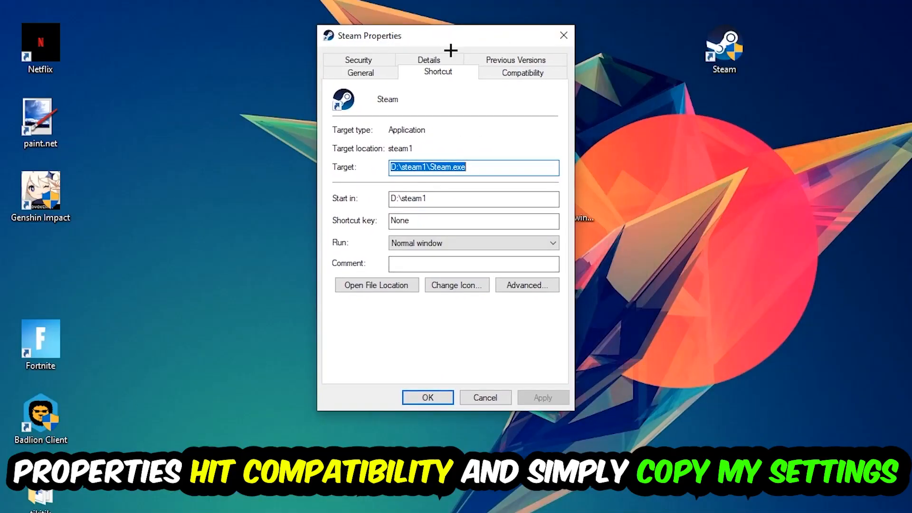
click(522, 72)
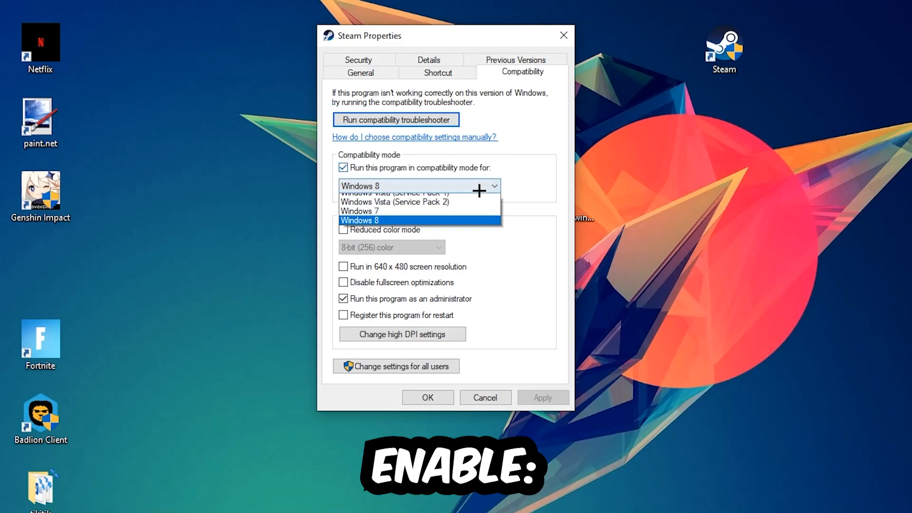
click(361, 221)
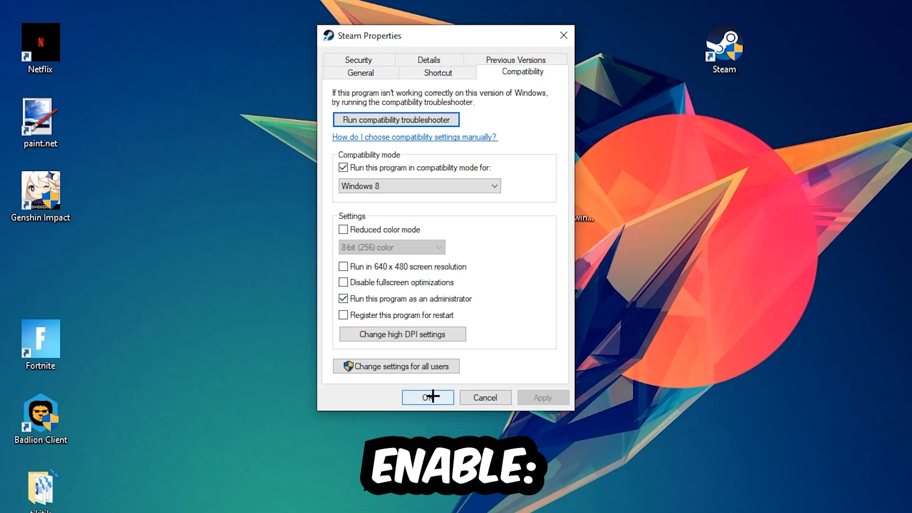
click(428, 397)
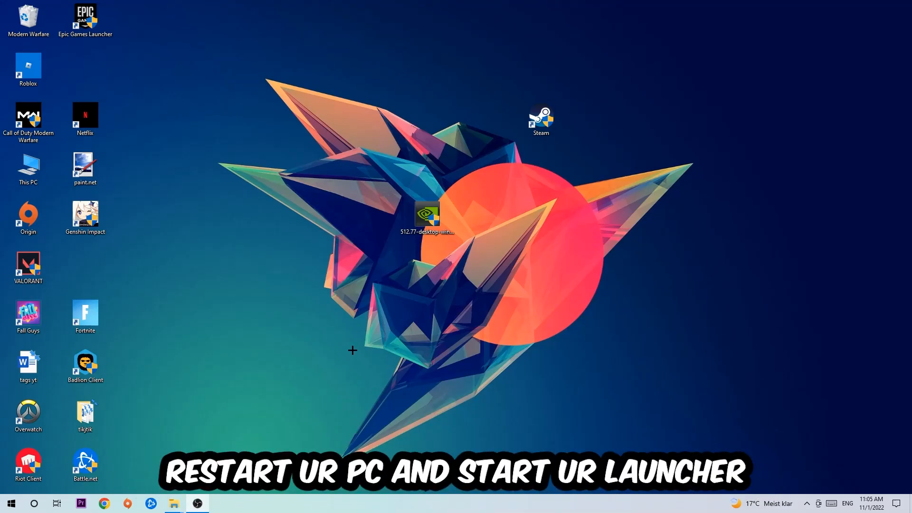